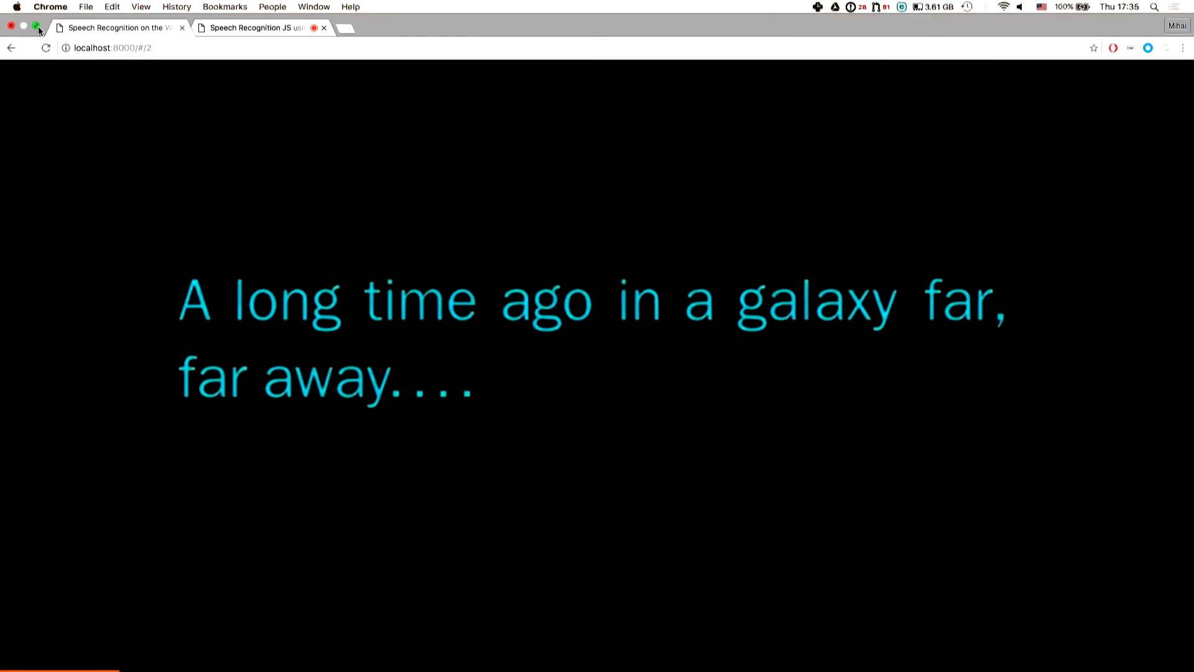
Exit full screen so the cyan 'galaxy far, far away' slide sits in a smaller window
click(34, 24)
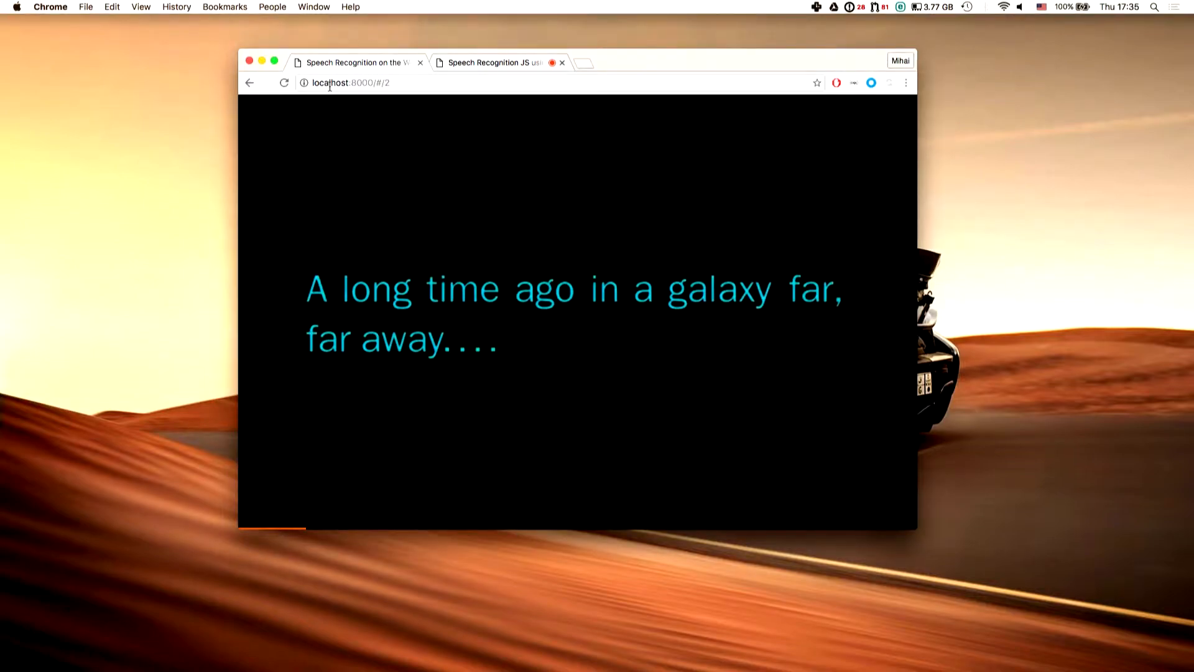
mouse_move(273, 63)
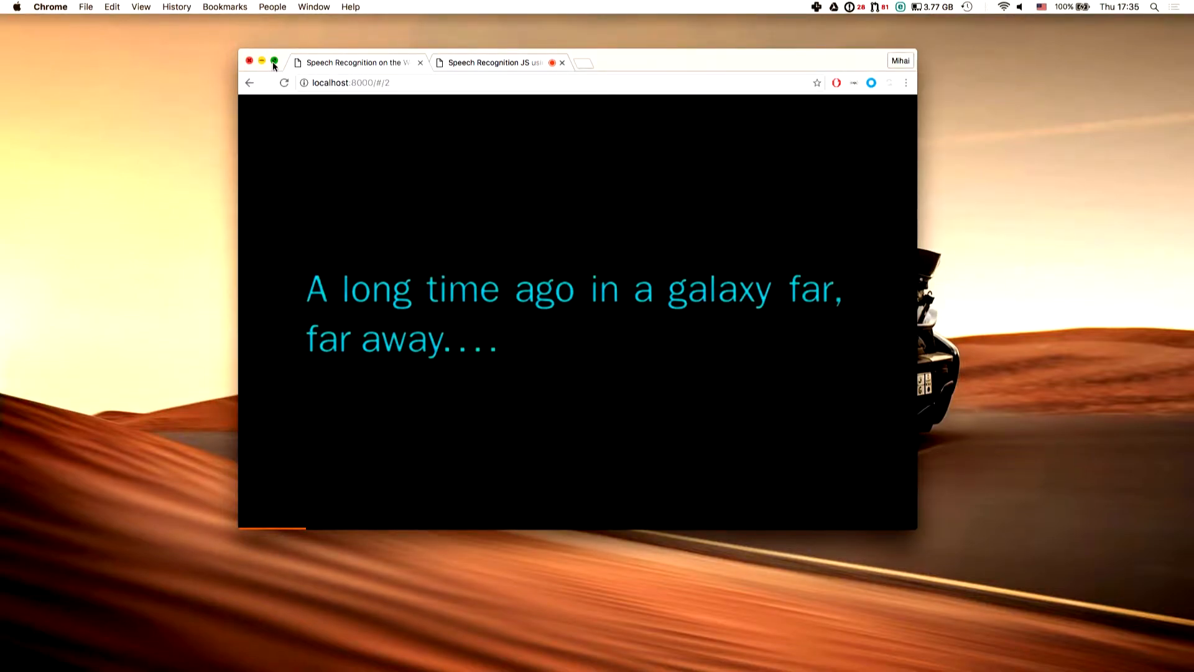